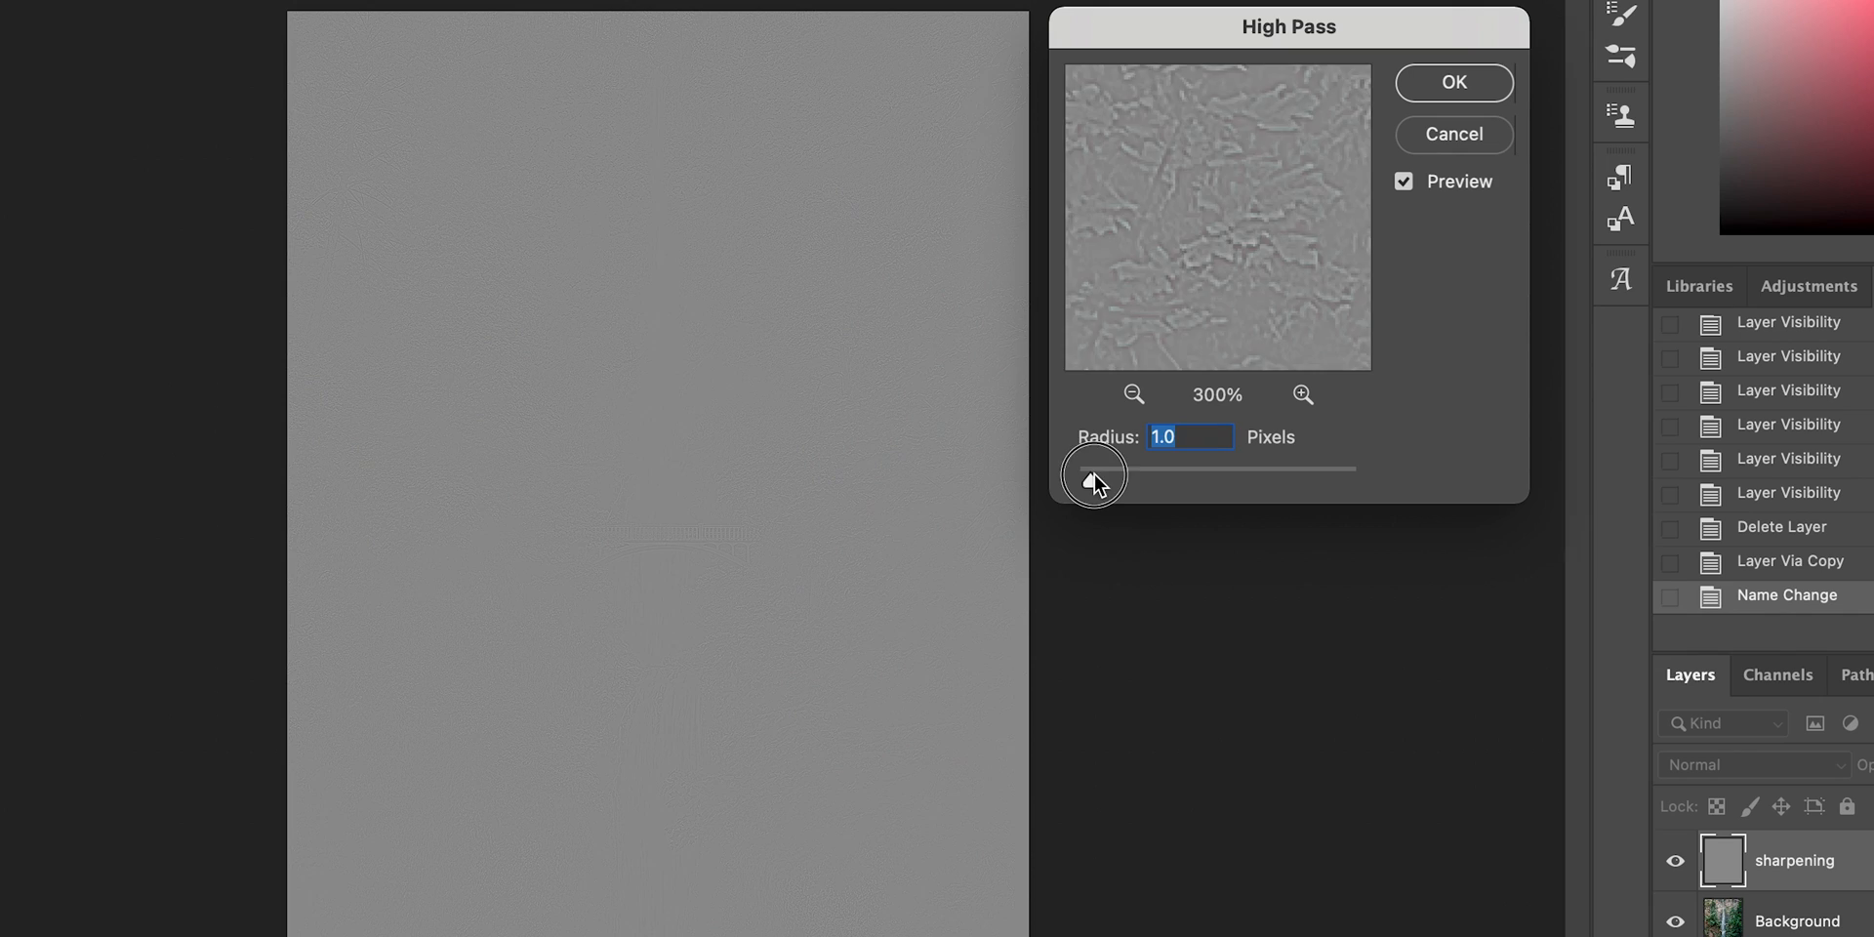
- Raise the High Pass radius on the sharpening layer from 1.0 to 2.8 pixels
left_click_drag(1091, 466, 1120, 466)
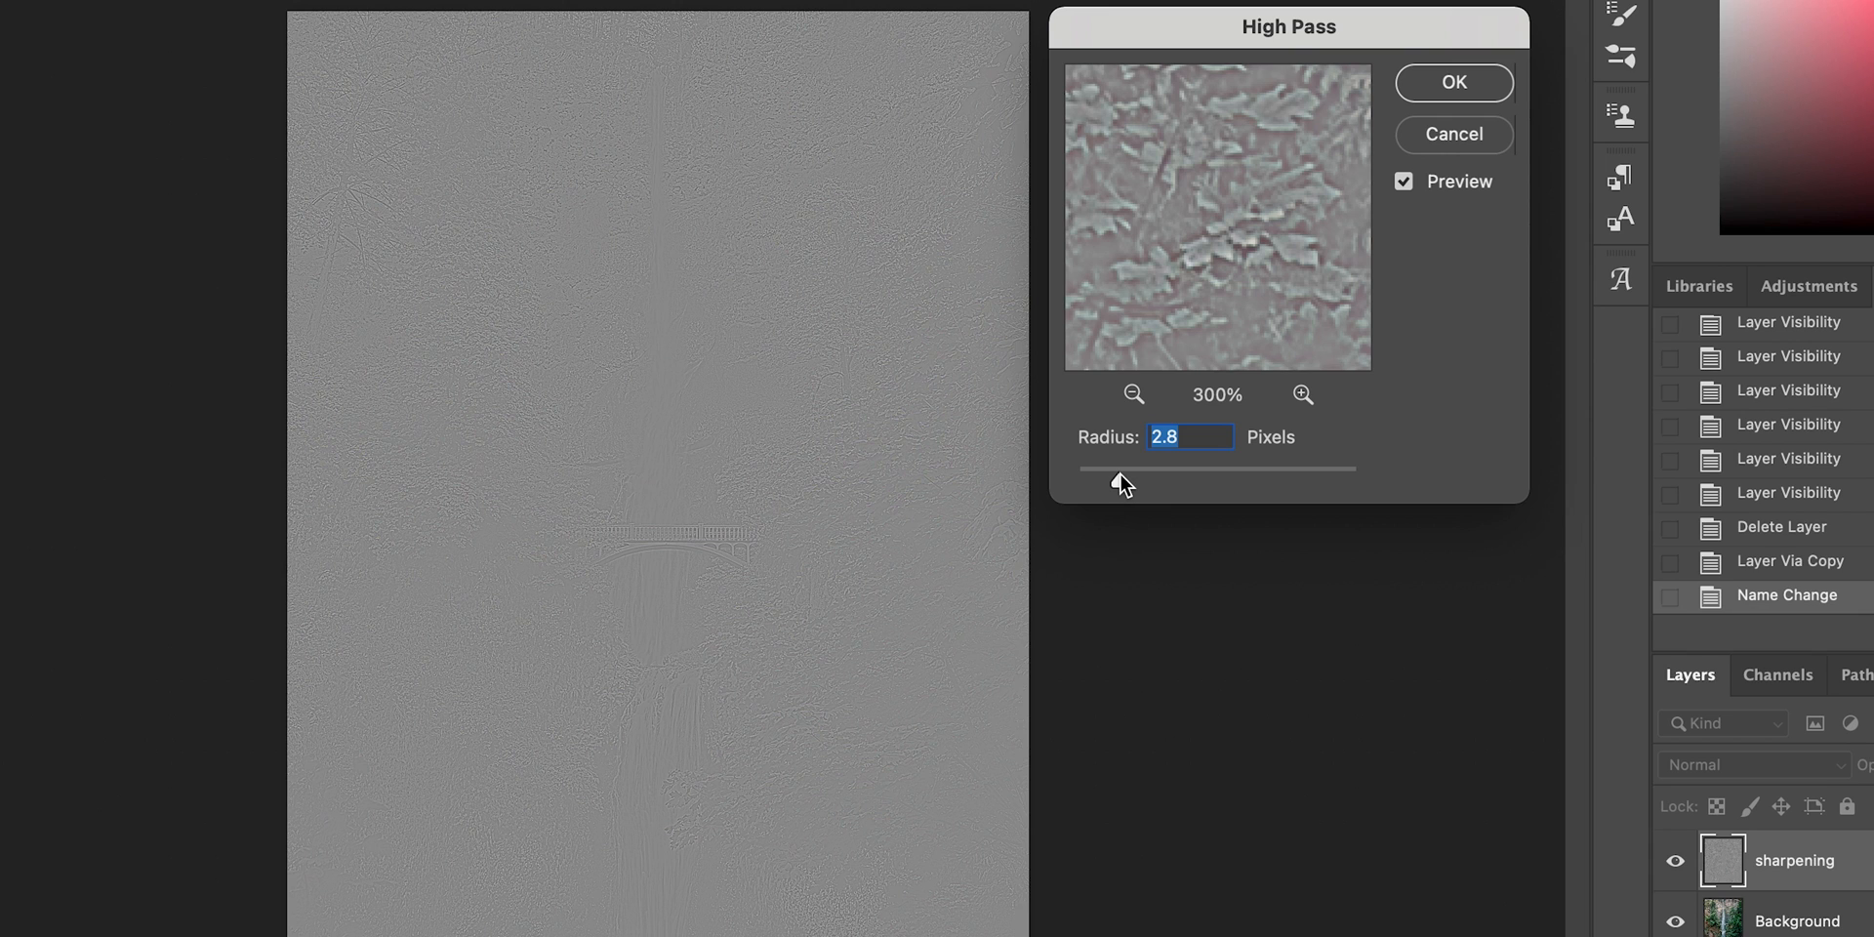
mouse_move(1125, 482)
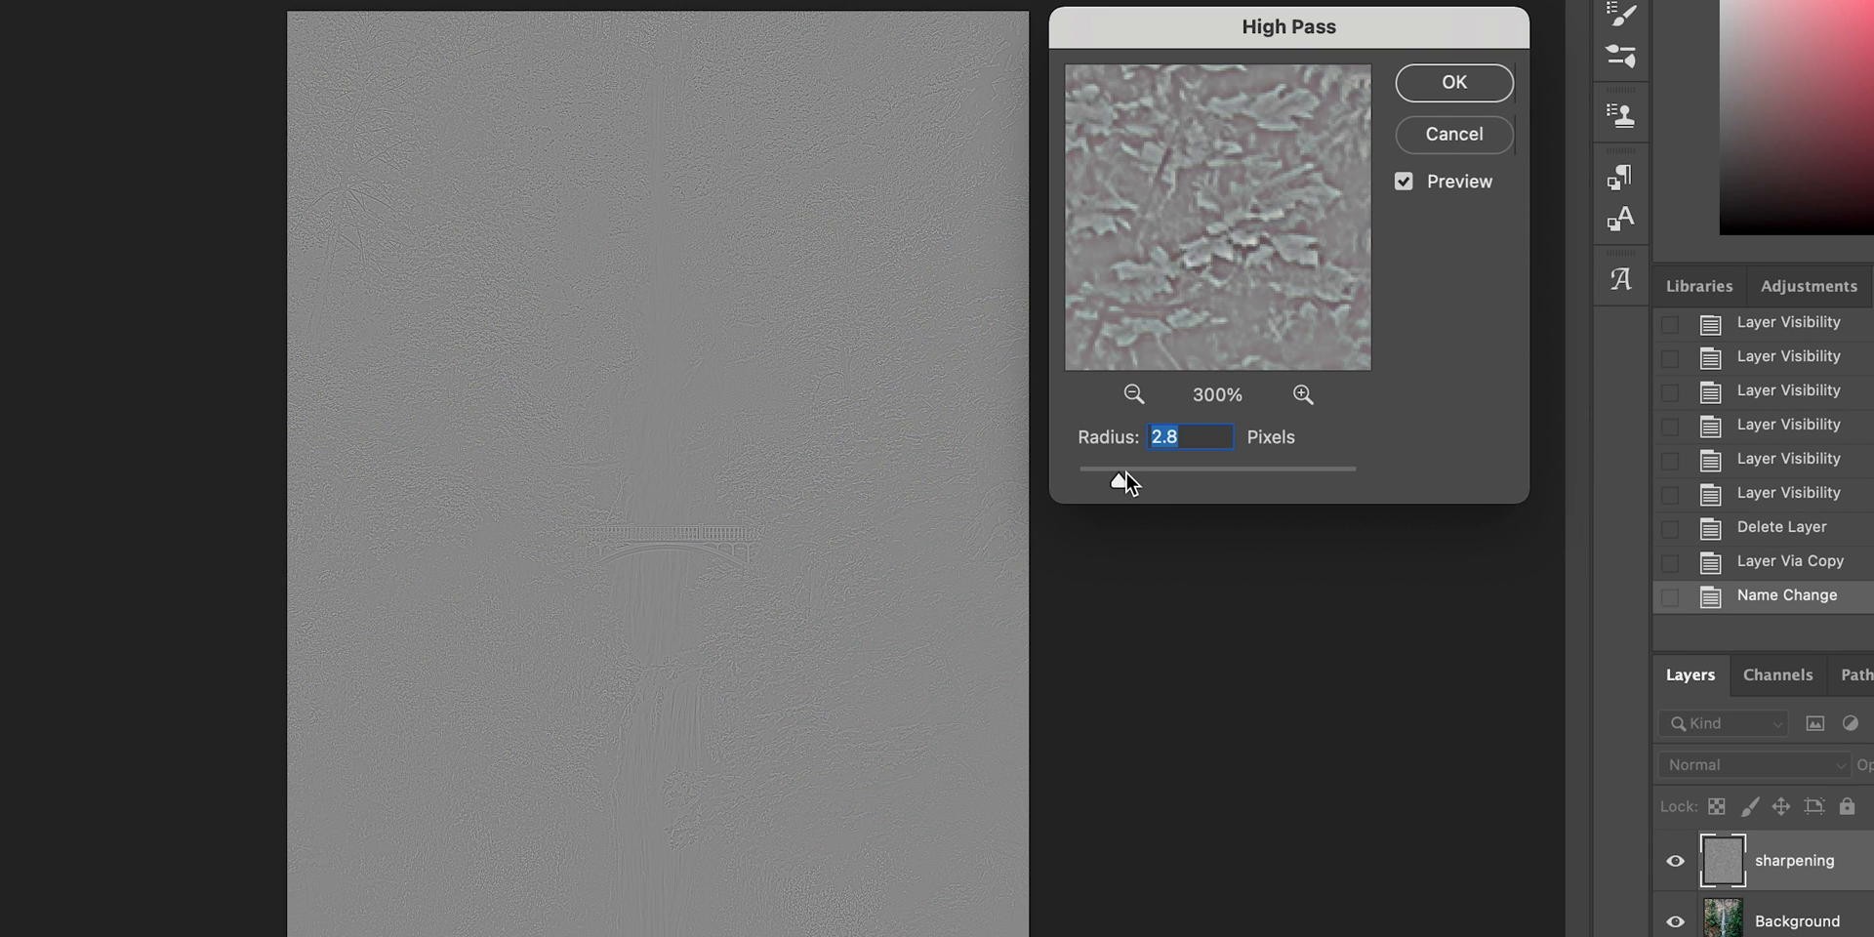
mouse_move(1302, 395)
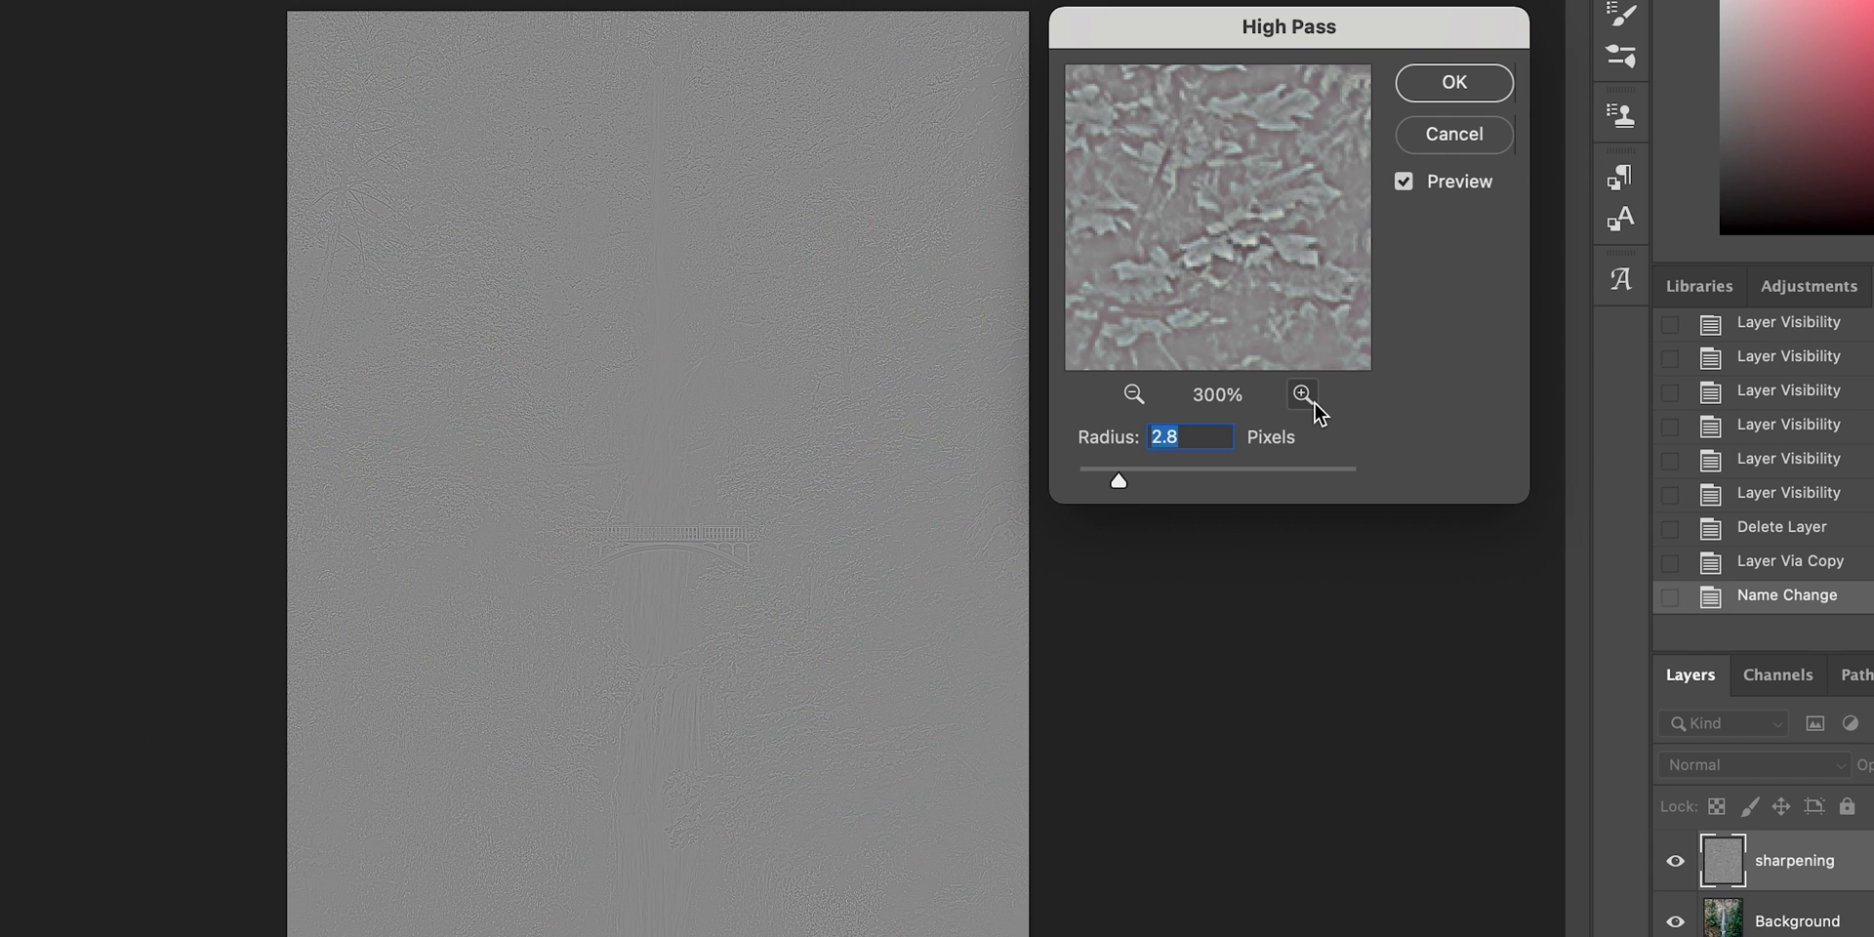
- Preview at 600%, lower the High Pass radius to 0.6 pixels and apply it
left_click(1302, 395)
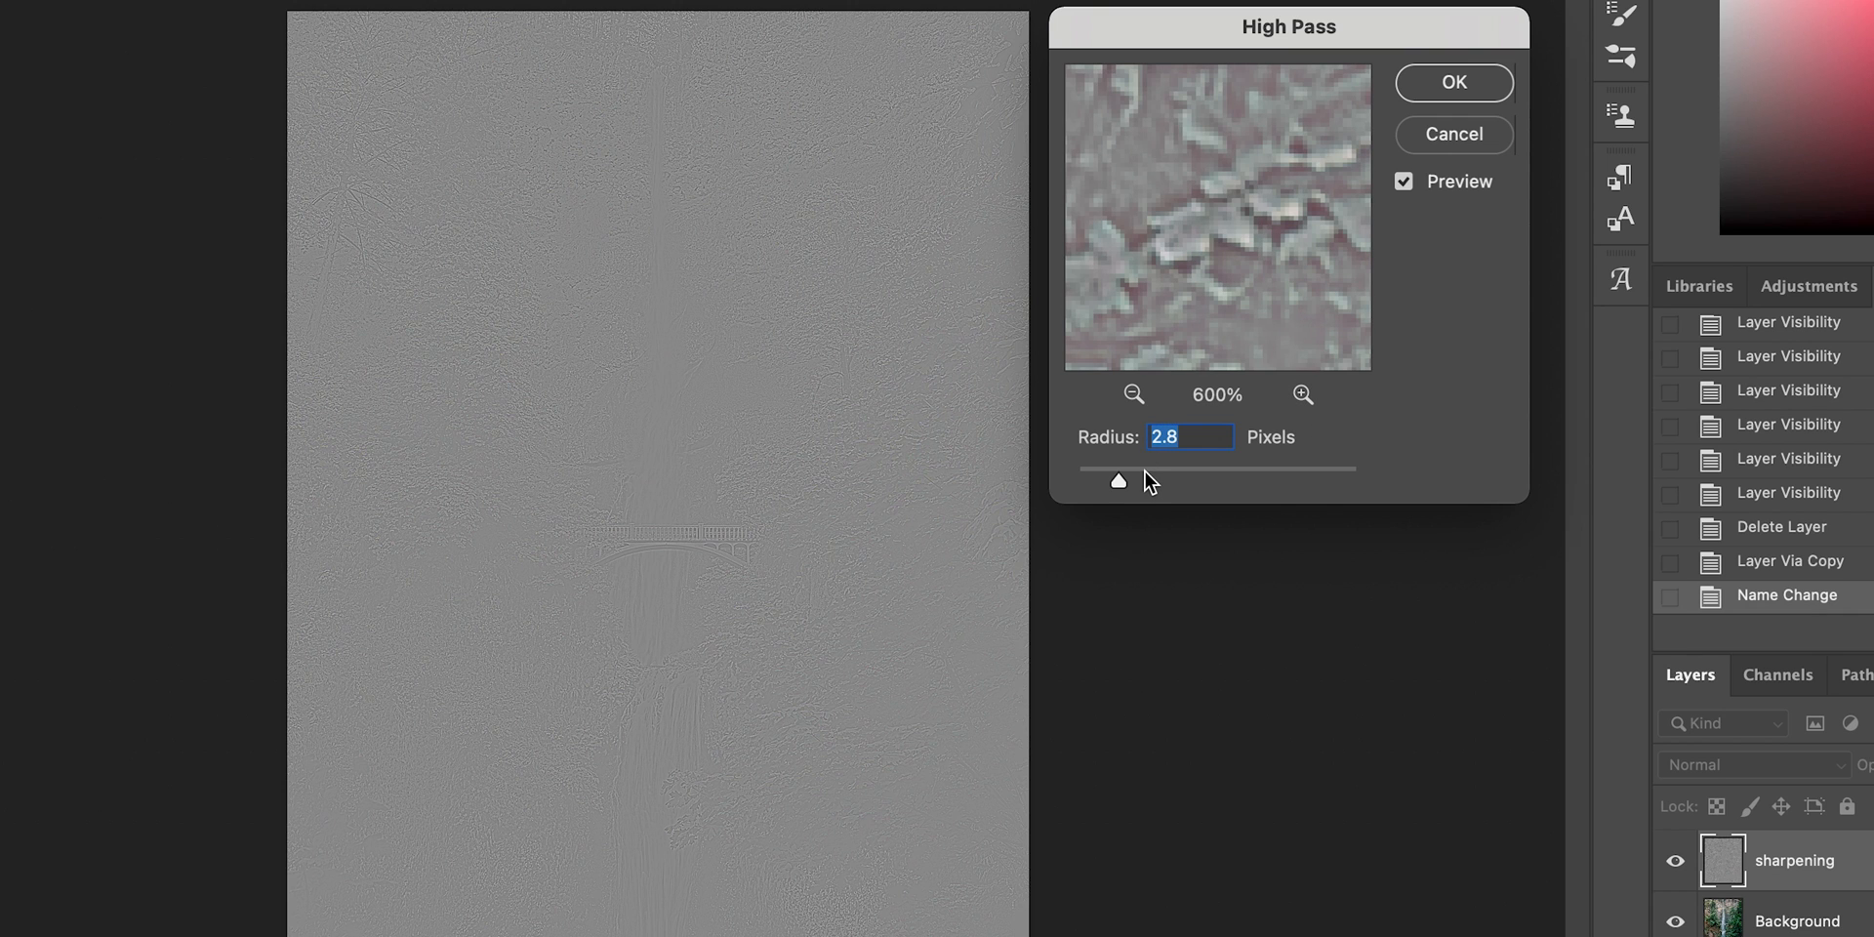
left_click_drag(1127, 482, 1114, 482)
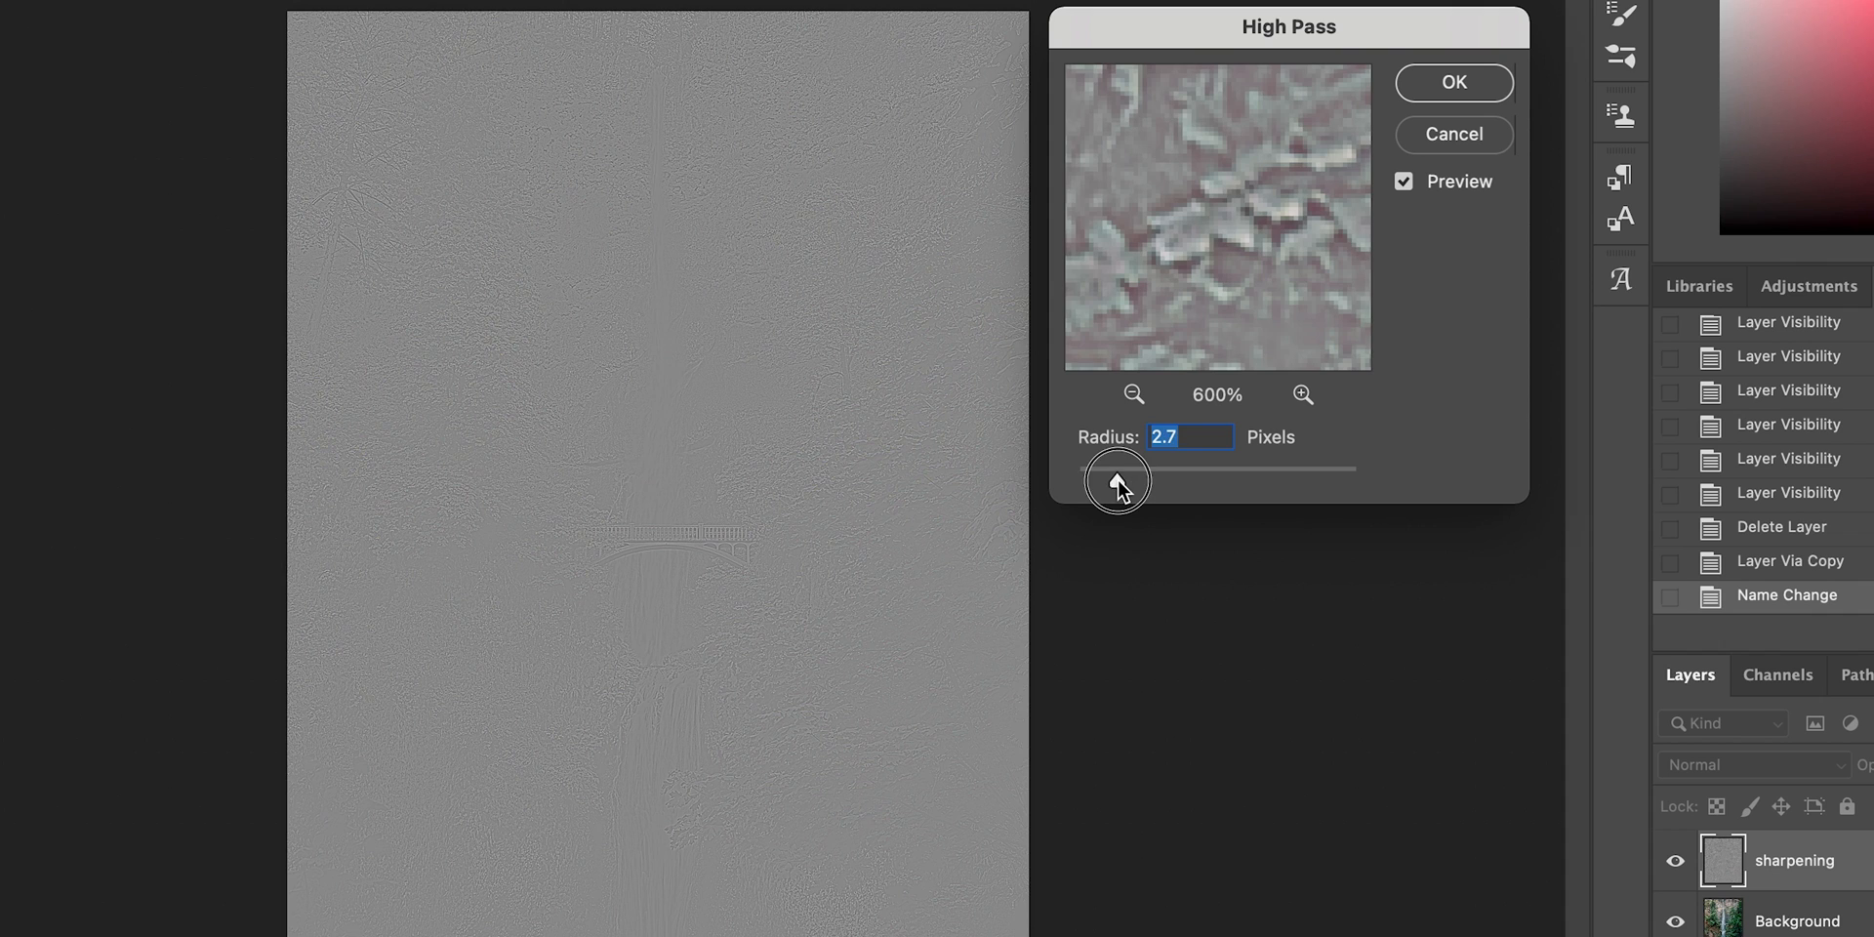
left_click_drag(1116, 483, 1081, 482)
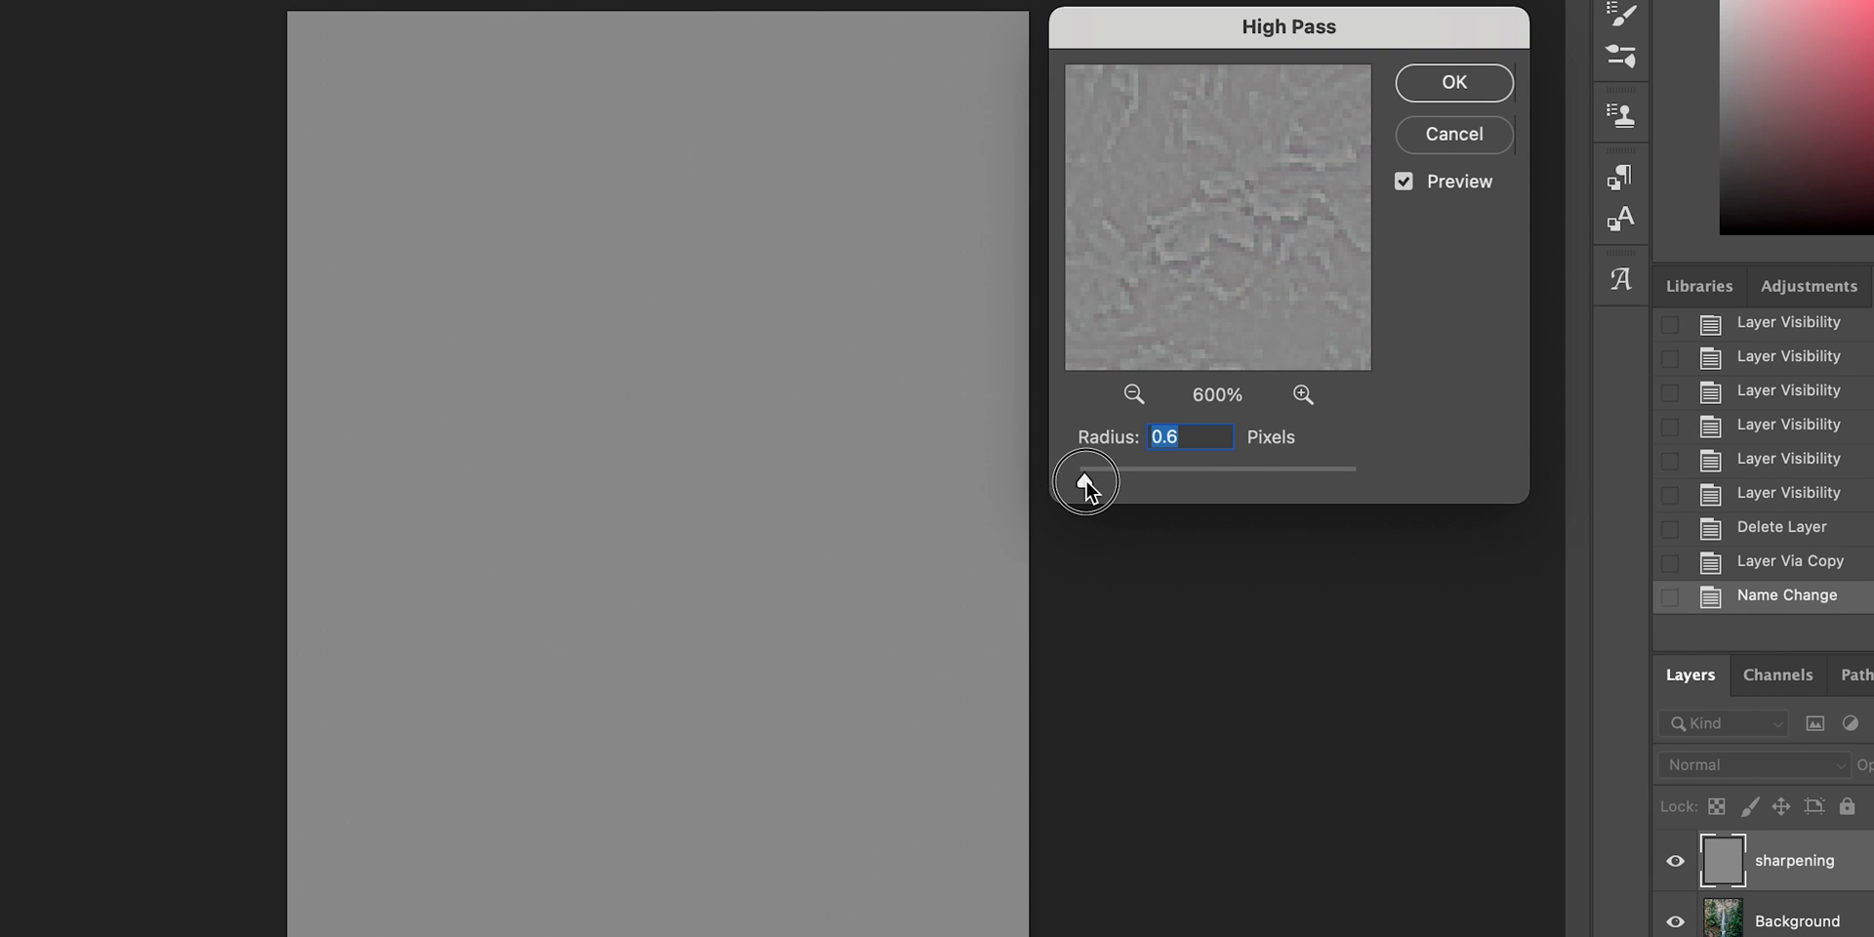
mouse_move(1271, 227)
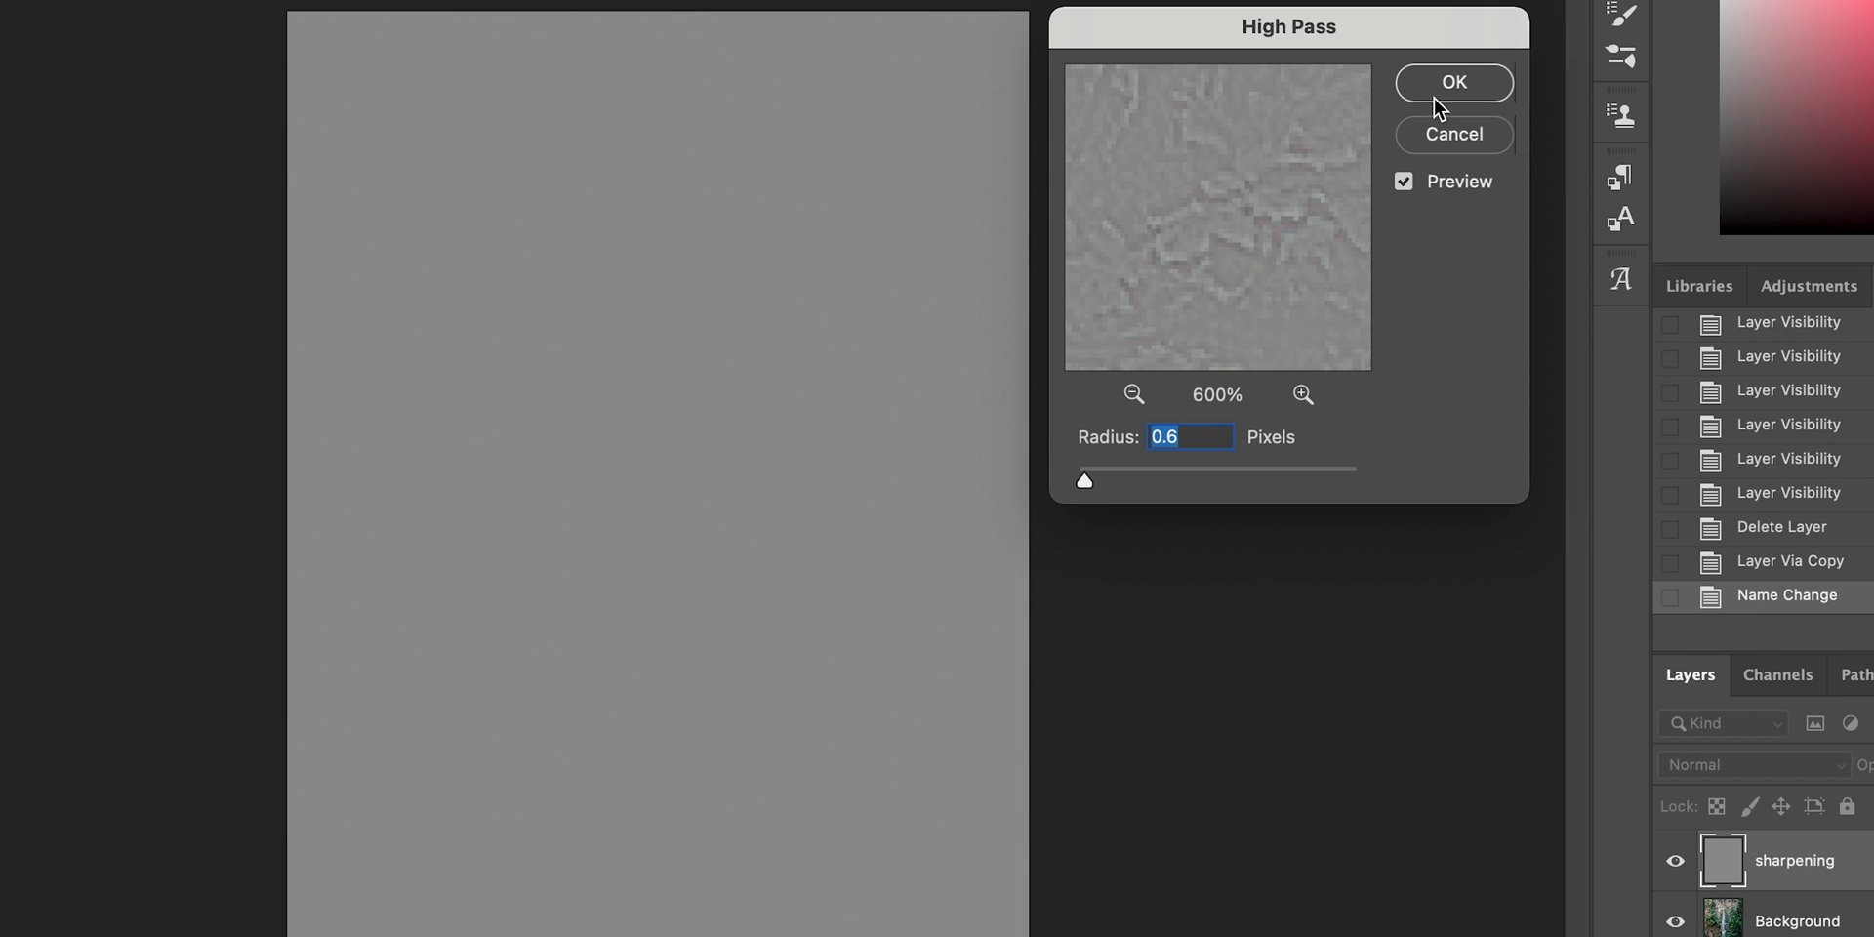
left_click(1453, 82)
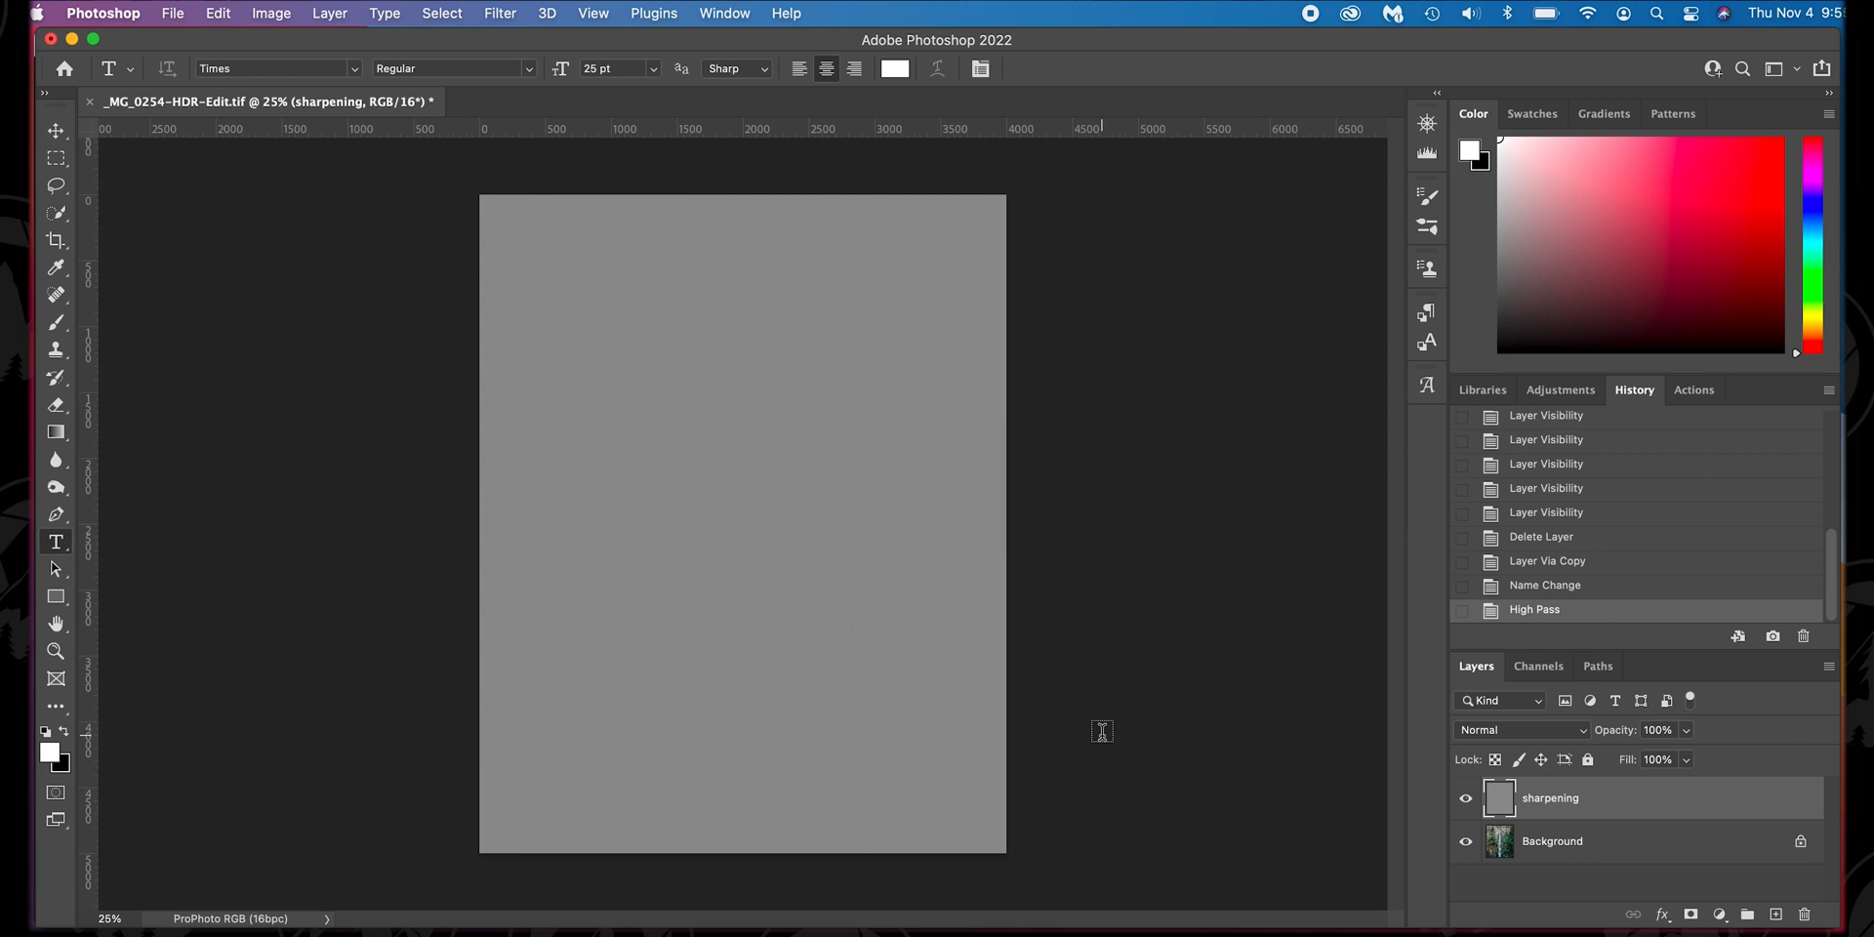